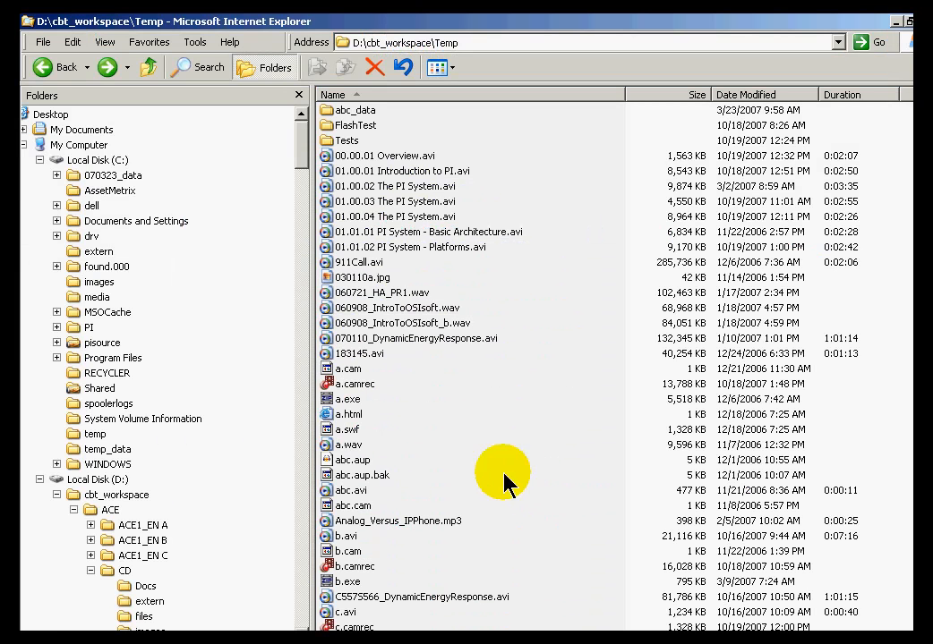
# Open C:\PI\dat in the Folders tree to list piarch.001–004 and their annotation files
pyautogui.click(57, 326)
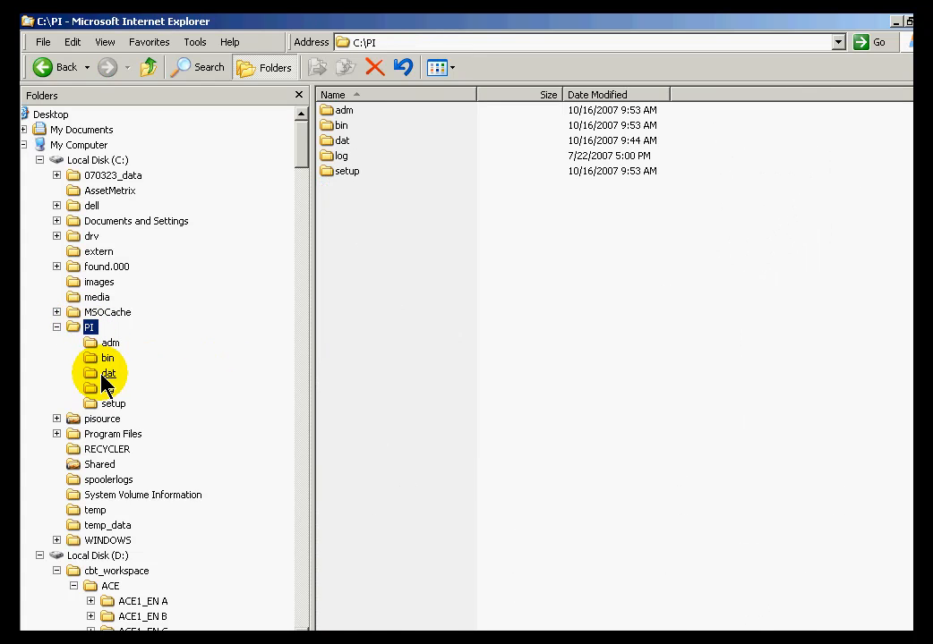
pyautogui.click(107, 373)
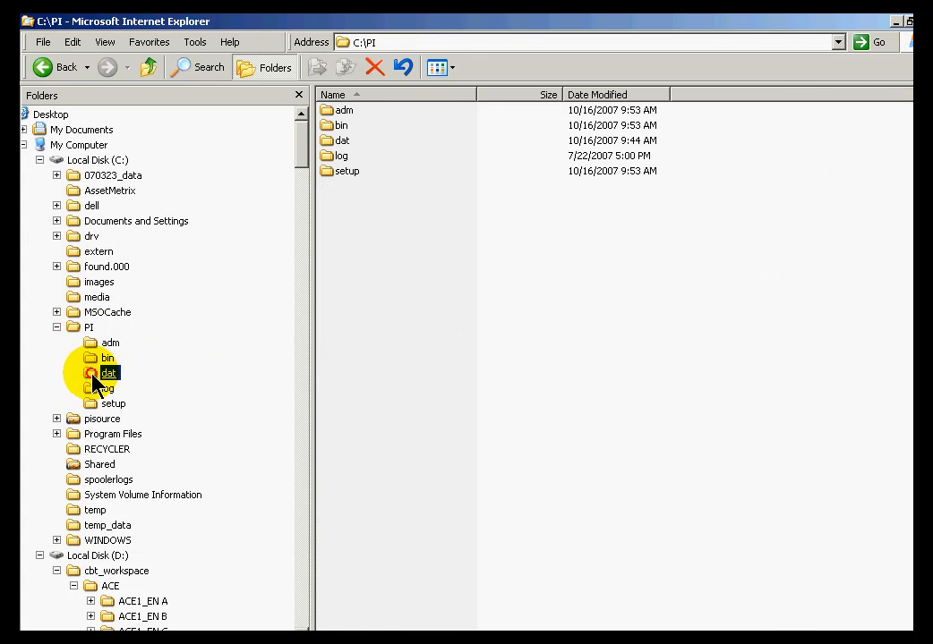
pyautogui.doubleClick(109, 373)
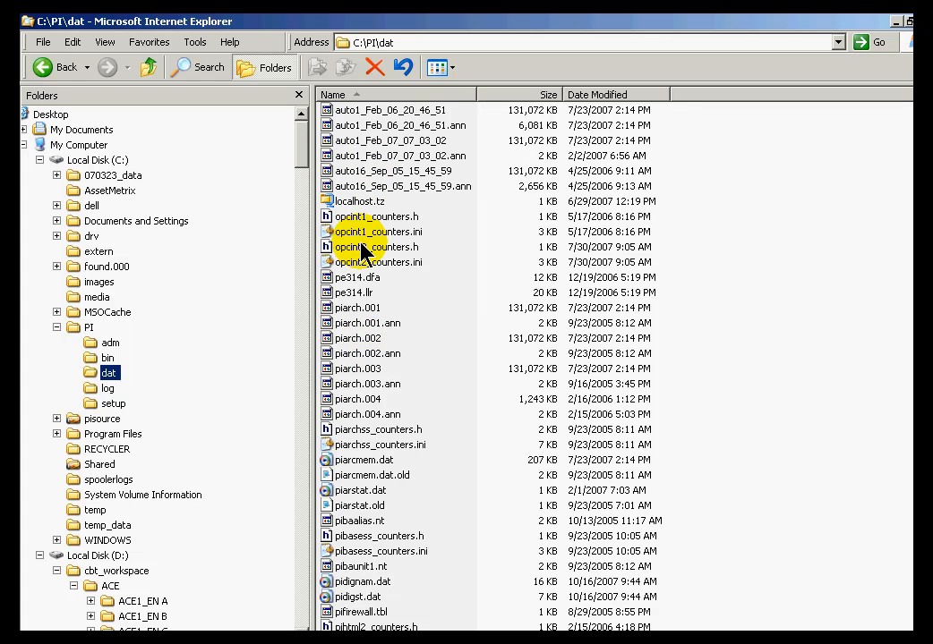
pyautogui.moveTo(376, 247)
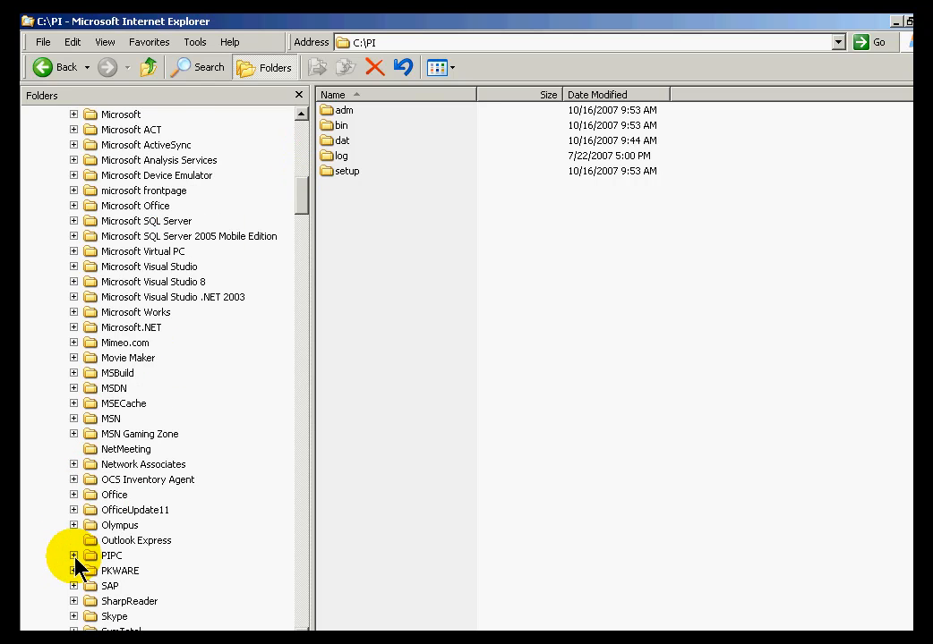
# Expand the PIPC folder under Program Files to show its subfolders
pyautogui.click(75, 555)
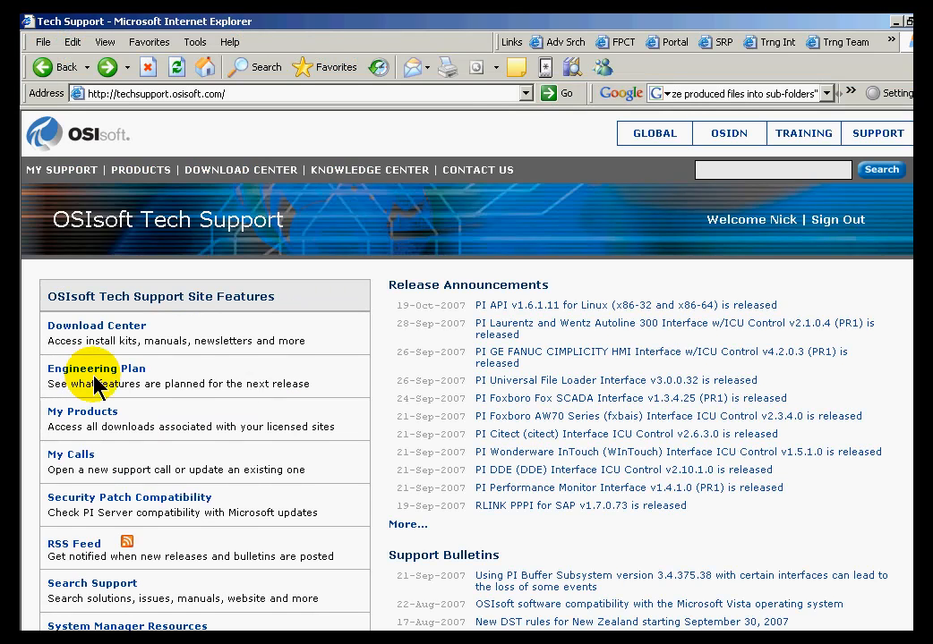
# Navigate Knowledge Center to System Manager Resources, then PI System Sizing & Configuration
pyautogui.click(241, 169)
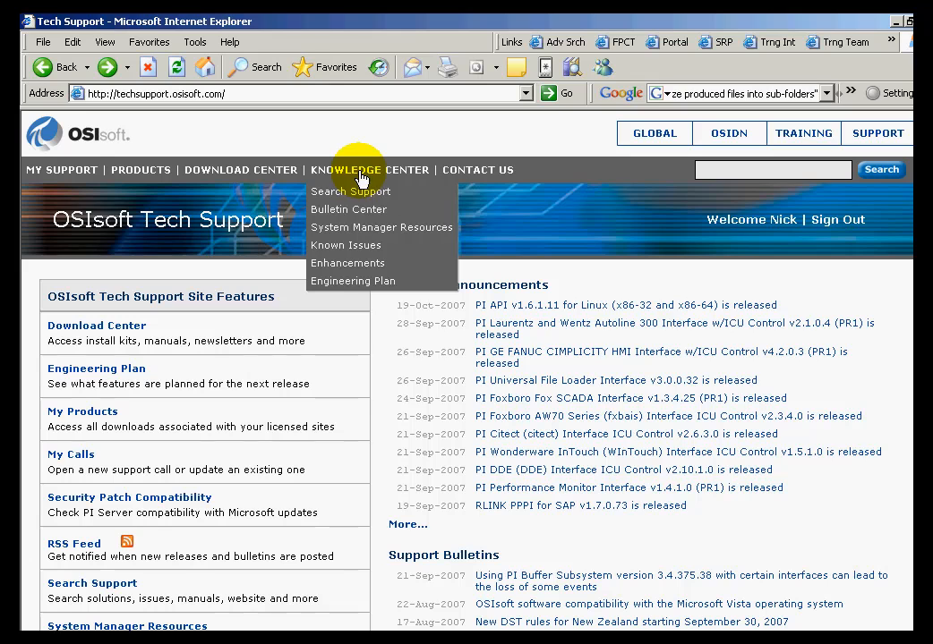
pyautogui.moveTo(363, 228)
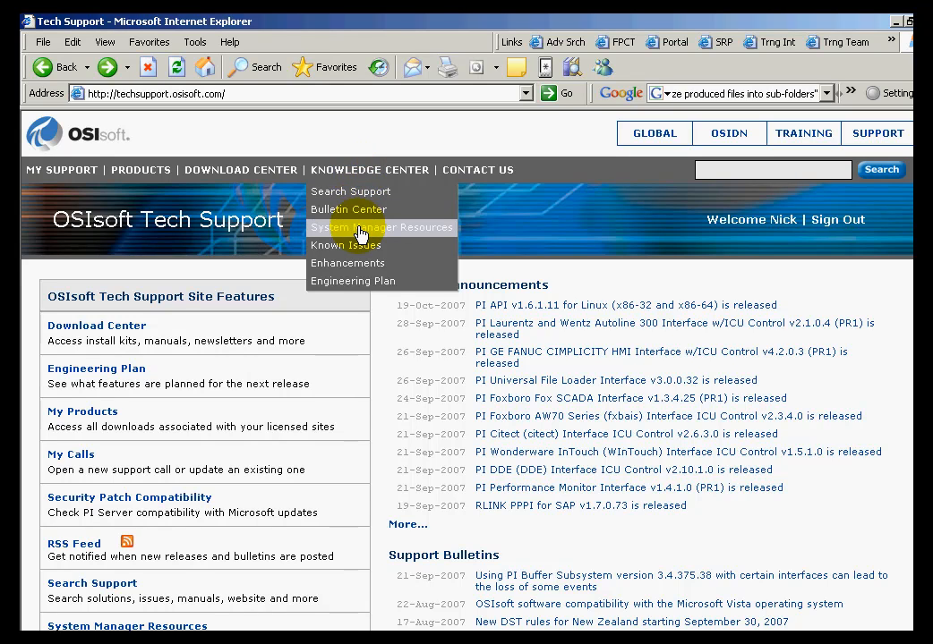
pyautogui.click(381, 228)
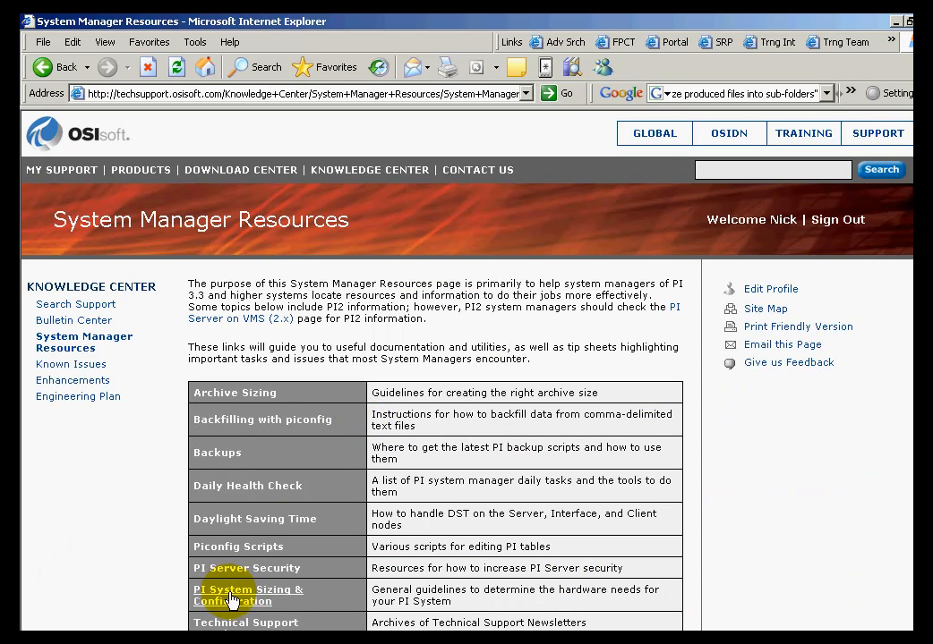
pyautogui.click(247, 595)
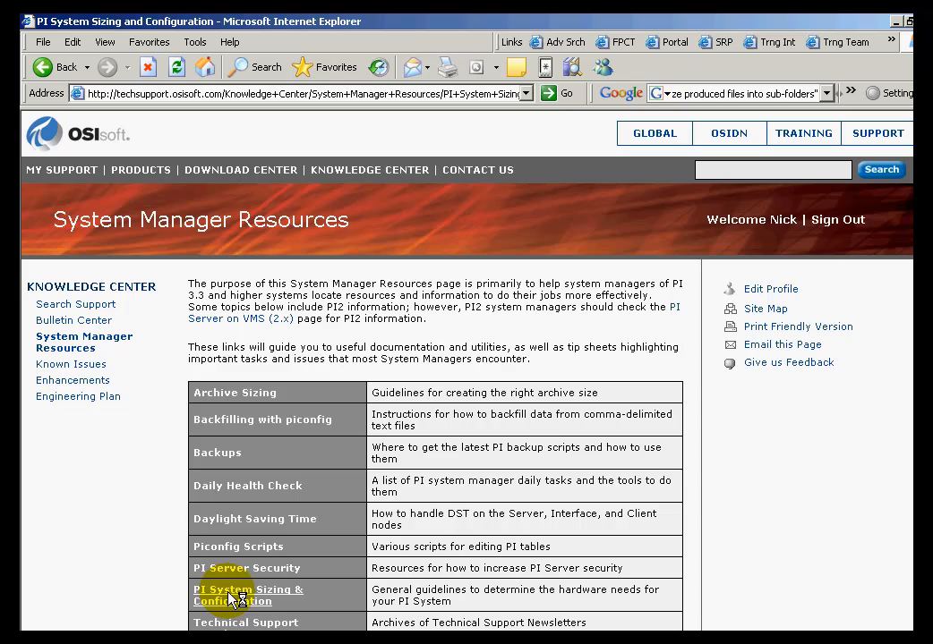
pyautogui.moveTo(277, 582)
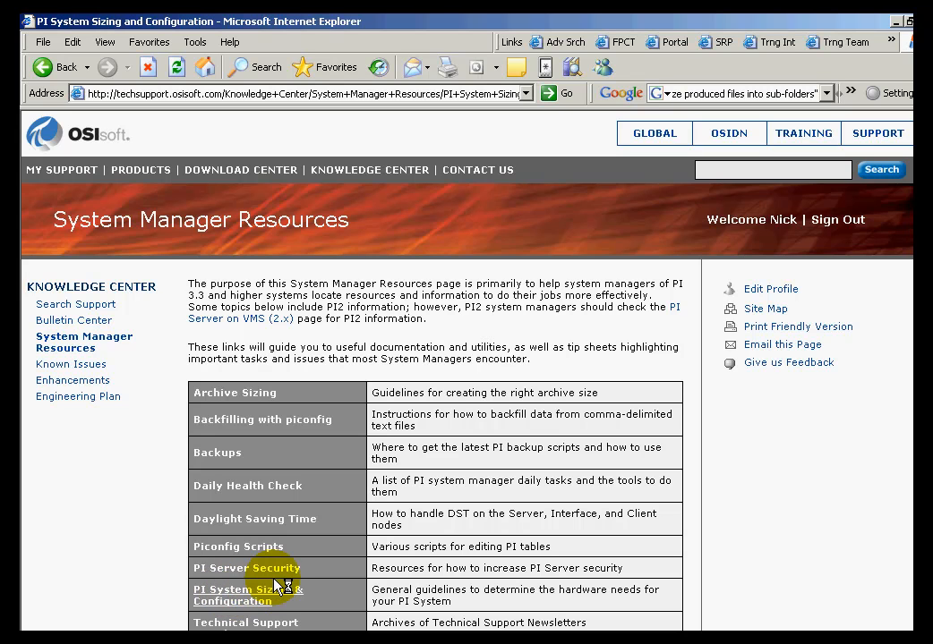
pyautogui.click(247, 595)
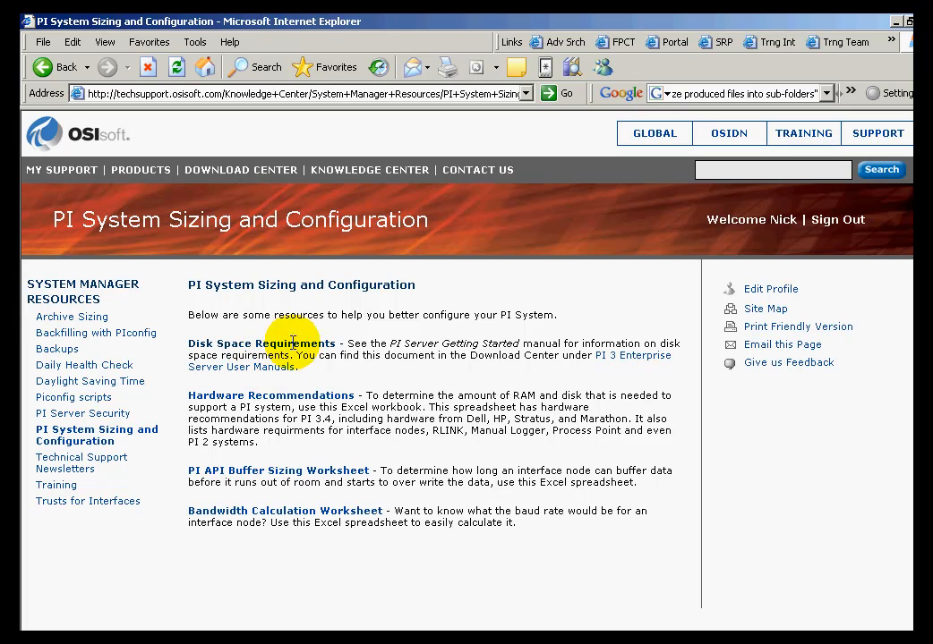
pyautogui.moveTo(300, 402)
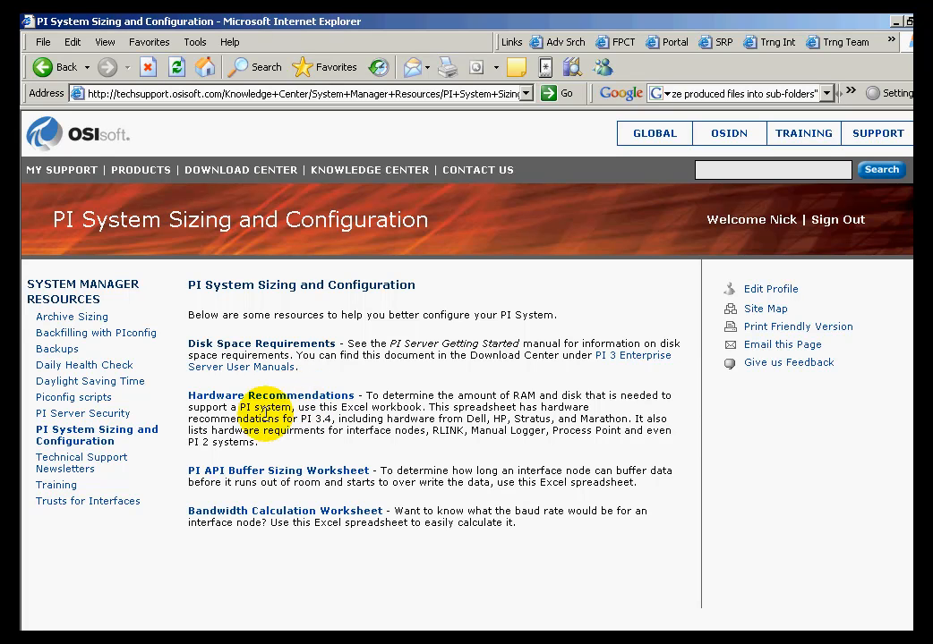
pyautogui.moveTo(270, 395)
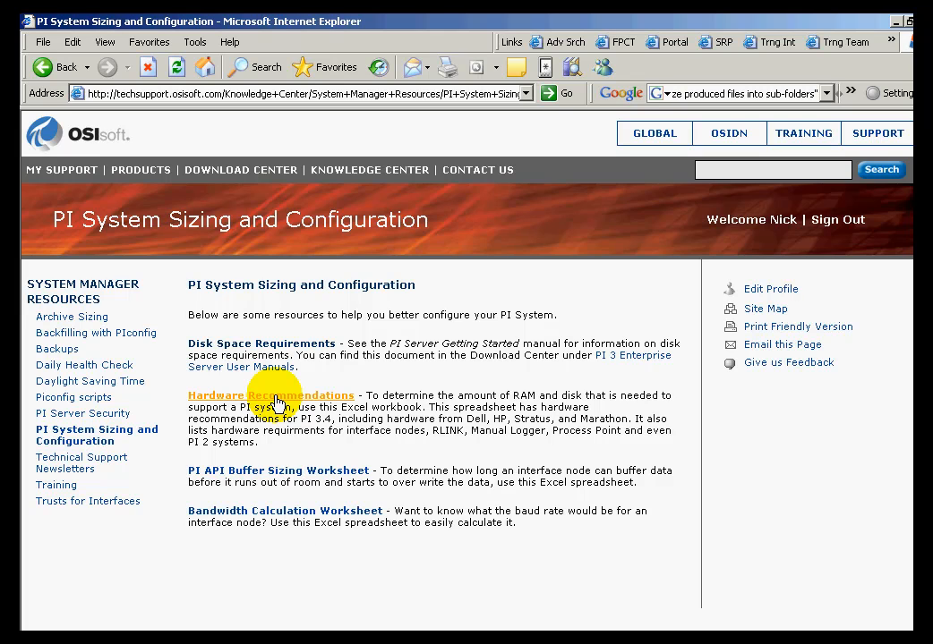
# Download the Hardware Recommendations spreadsheet and open it in Excel
pyautogui.click(271, 395)
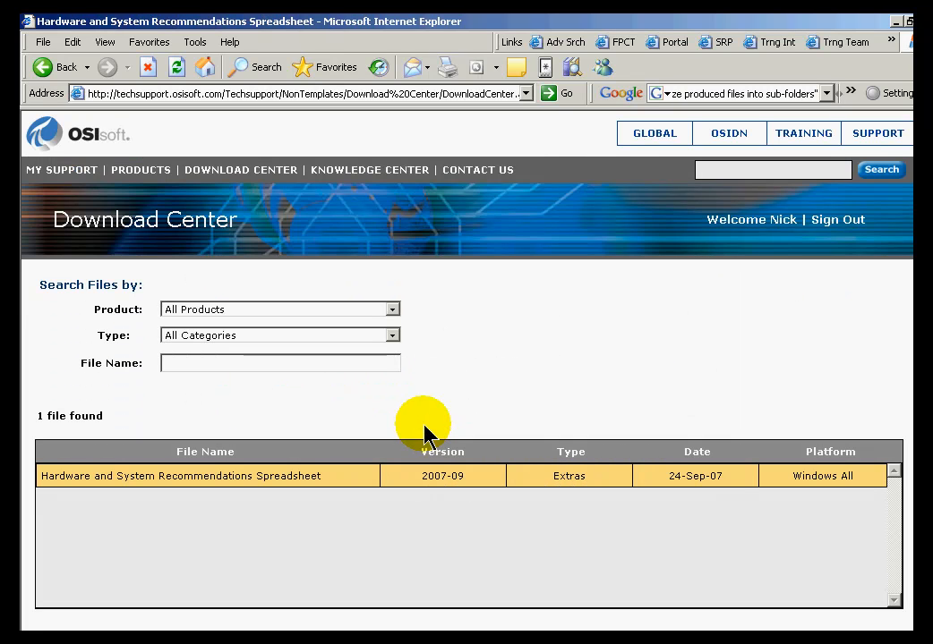
pyautogui.click(206, 475)
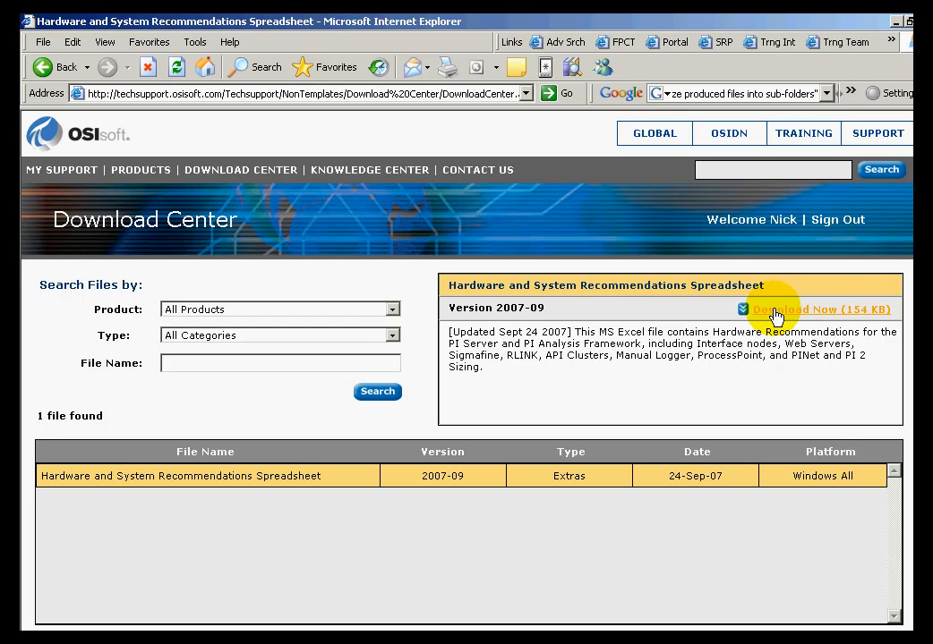
pyautogui.click(797, 308)
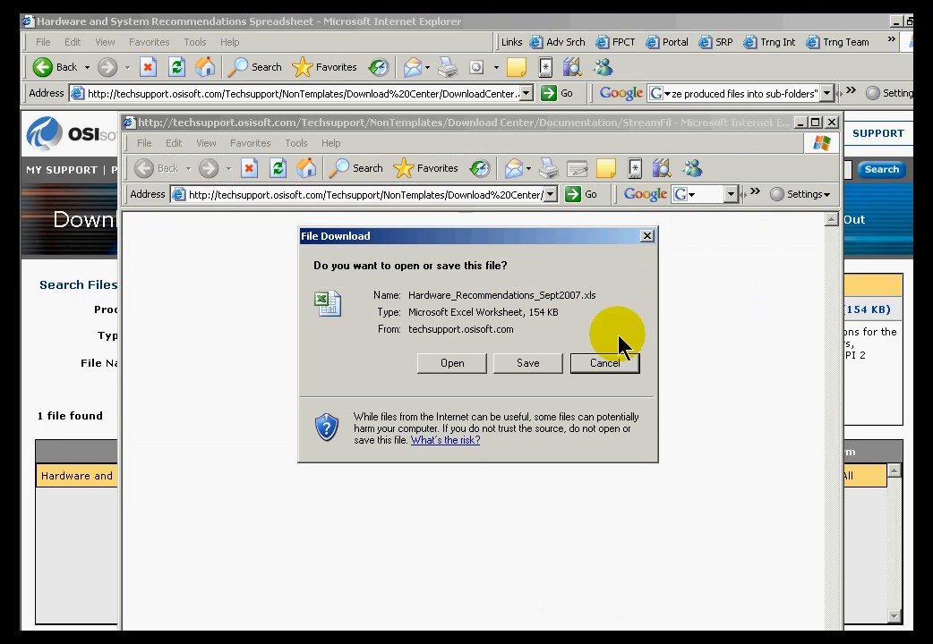
pyautogui.click(604, 362)
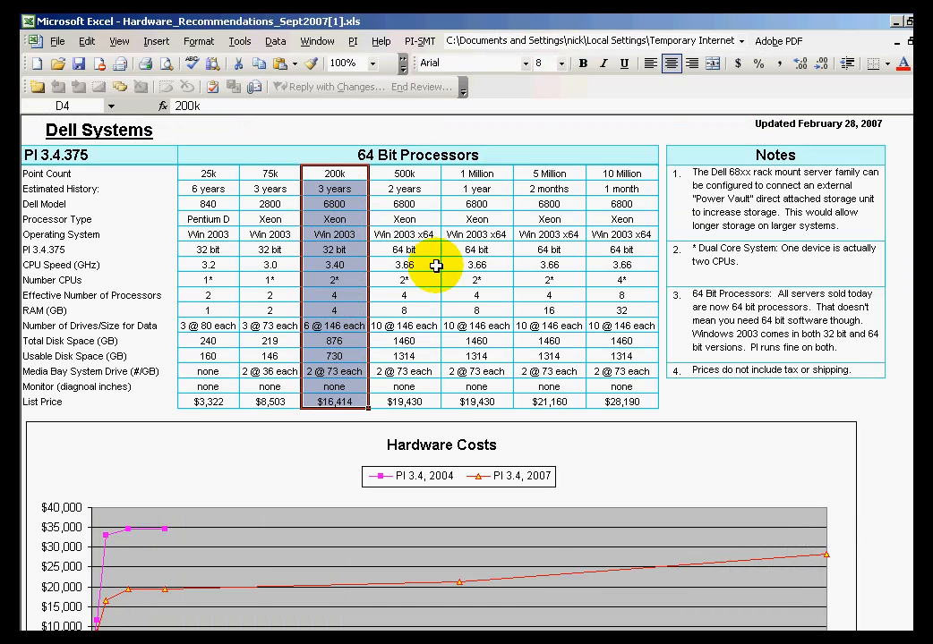
pyautogui.click(208, 173)
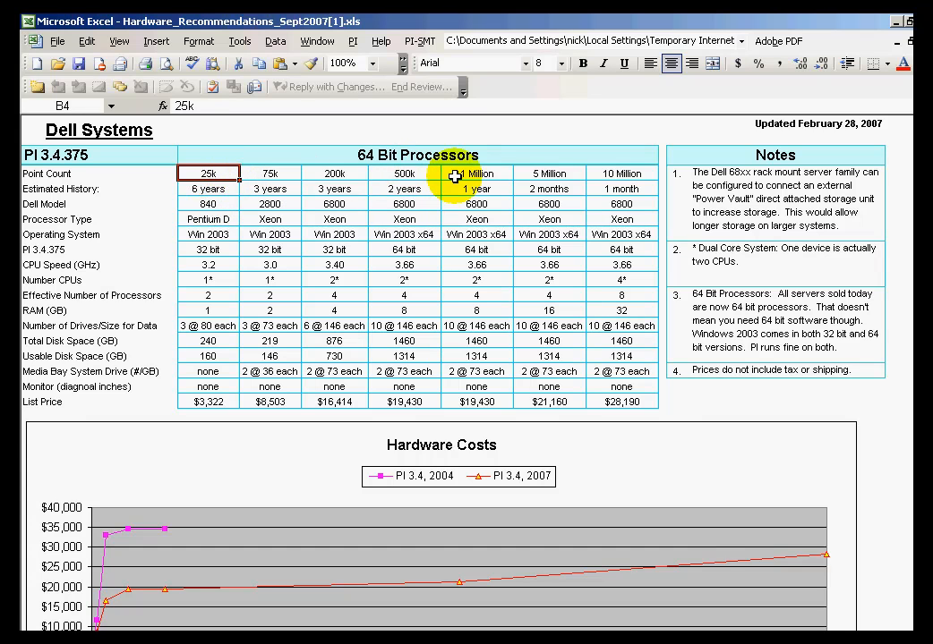
pyautogui.click(476, 173)
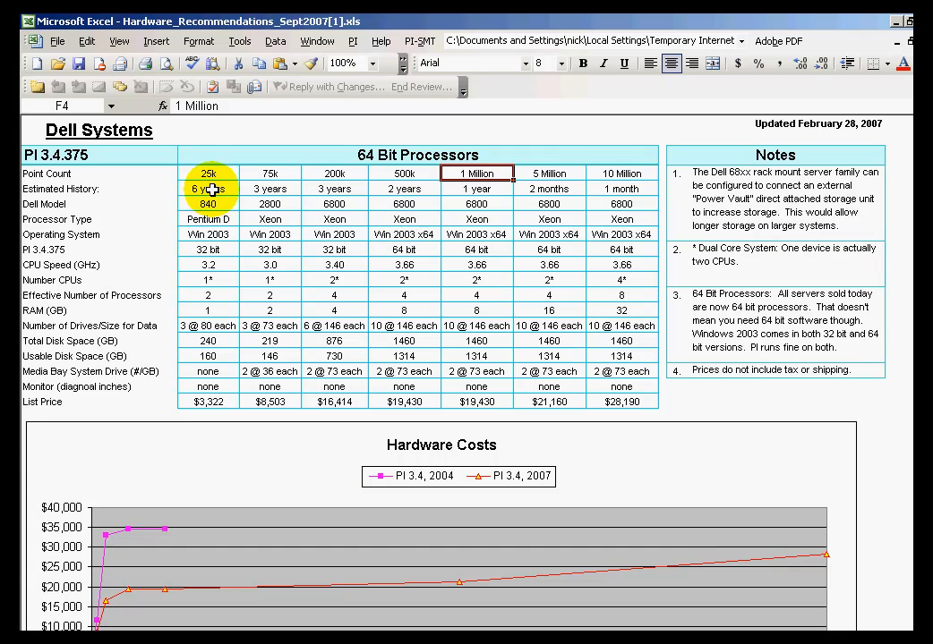